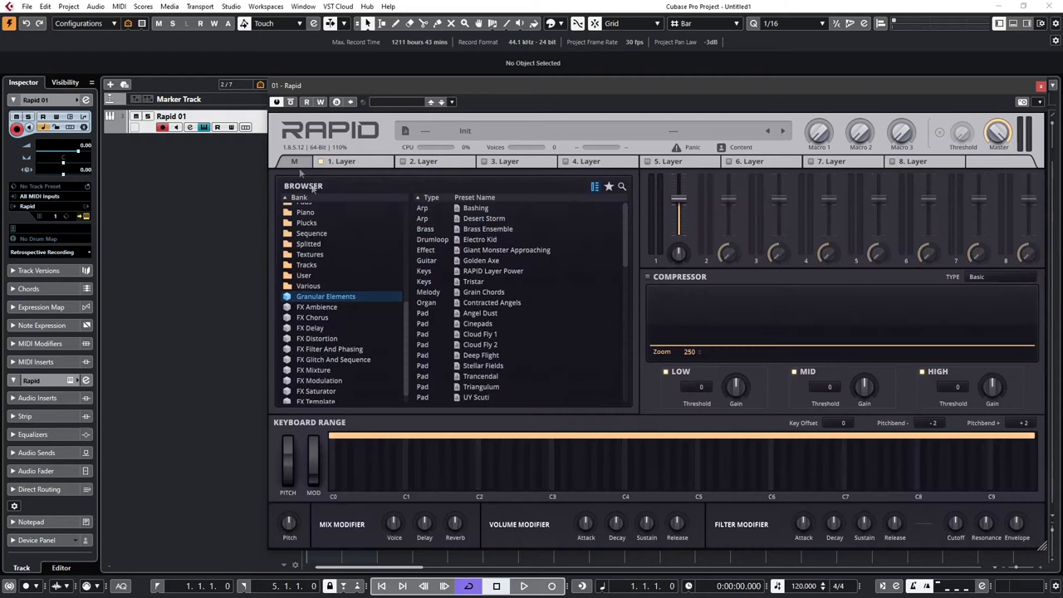
mouse_move(584, 303)
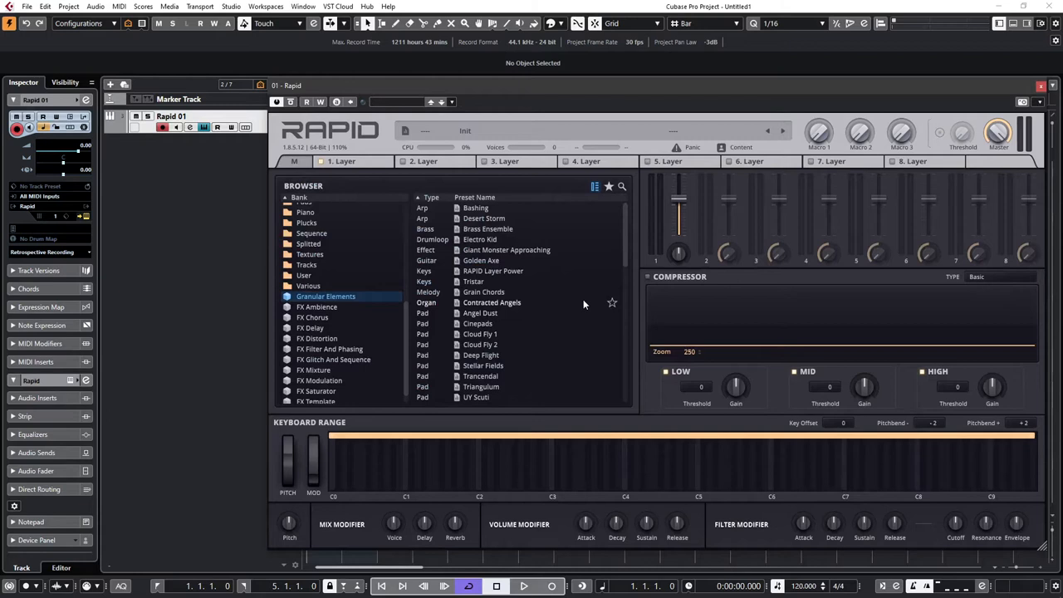
- Scroll through Rapid's Granular Elements preset list
scroll(down, 3)
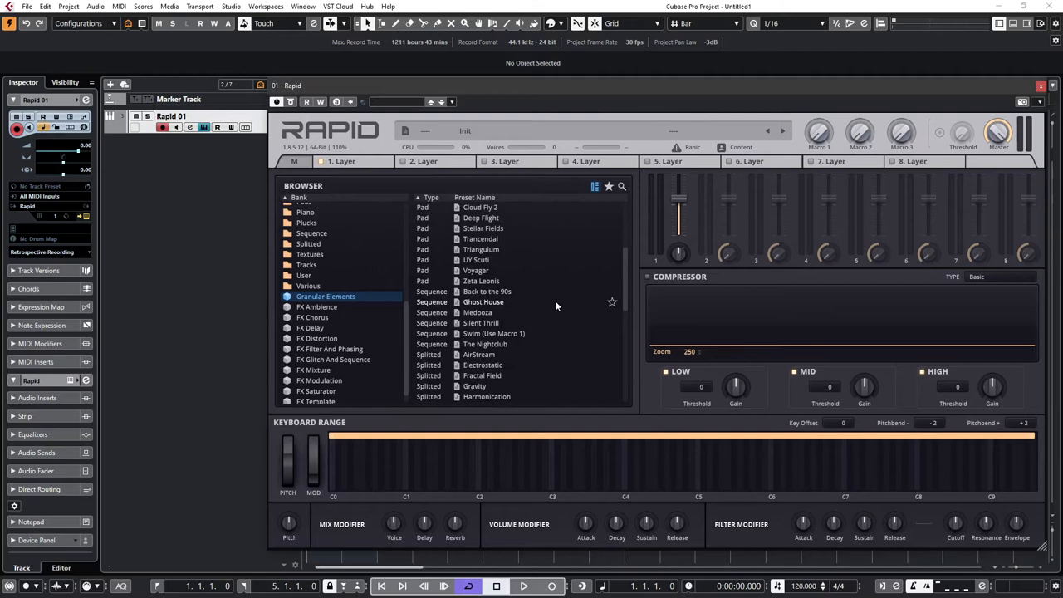
scroll(down, 3)
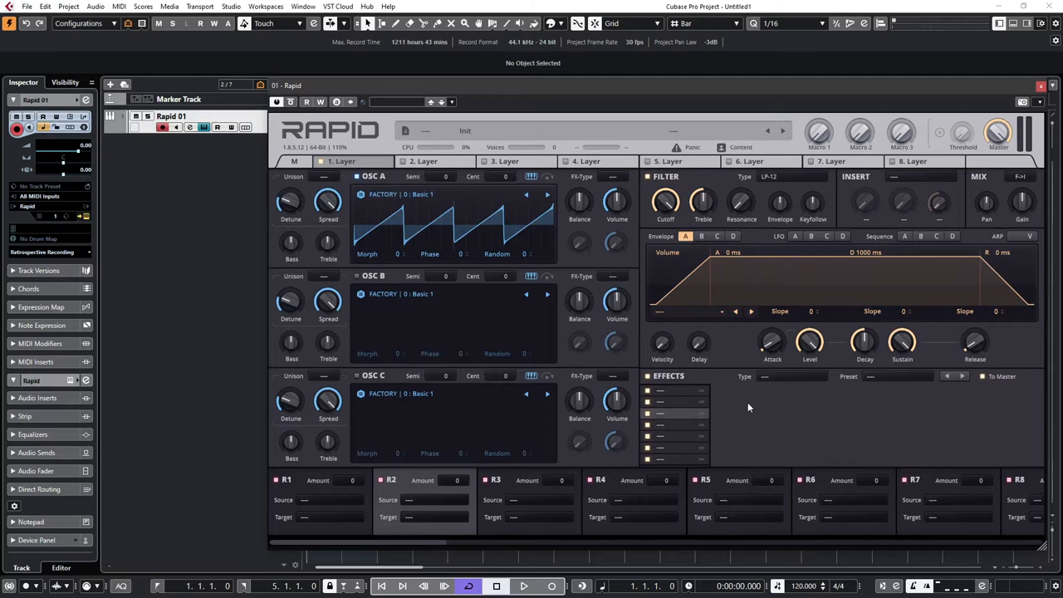
- Open the OSC A sample field to show Rapid's Factory Sounds wavetable library
click(402, 194)
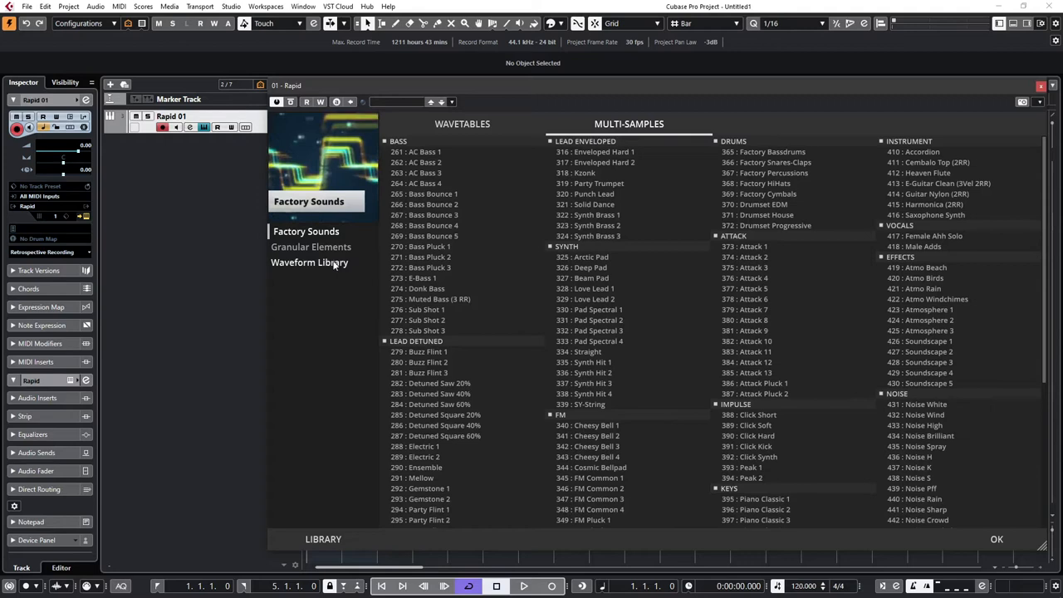
- Browse Granular Elements and load the Factory Bassdrums multi-sample into oscillator A
click(313, 246)
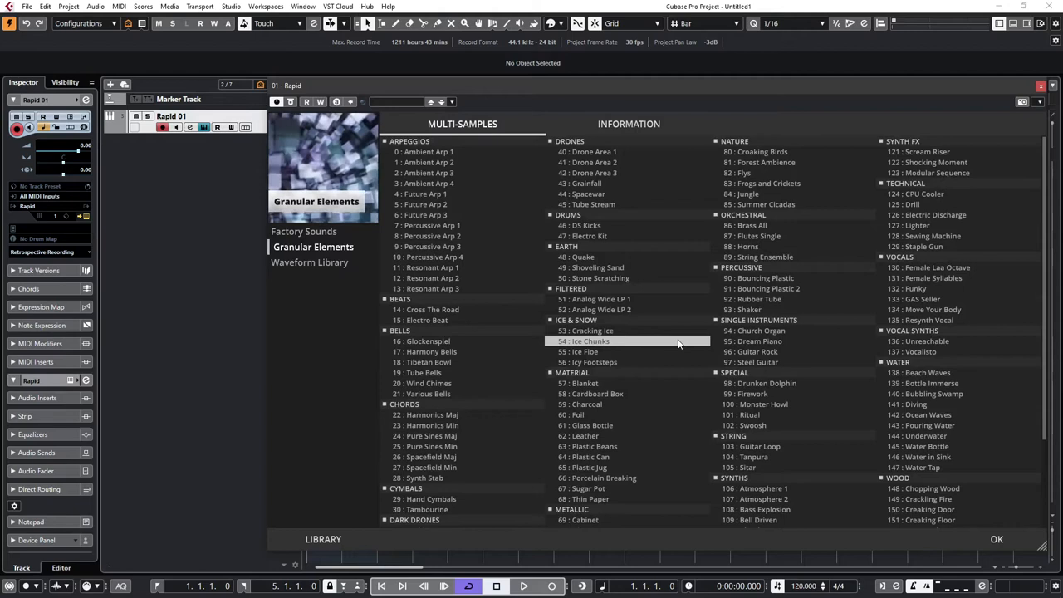
click(305, 231)
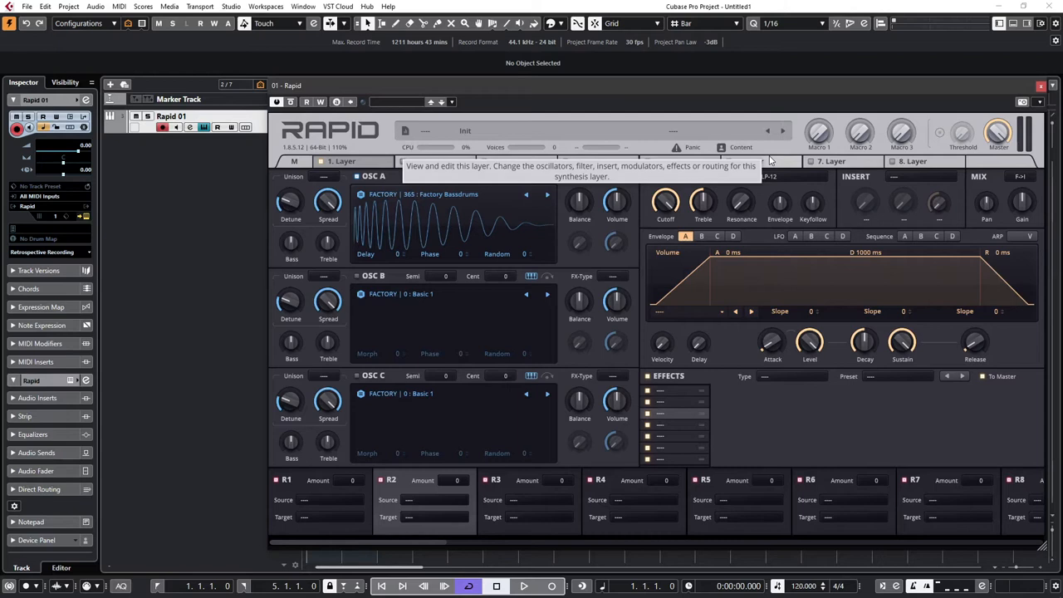
mouse_move(407, 204)
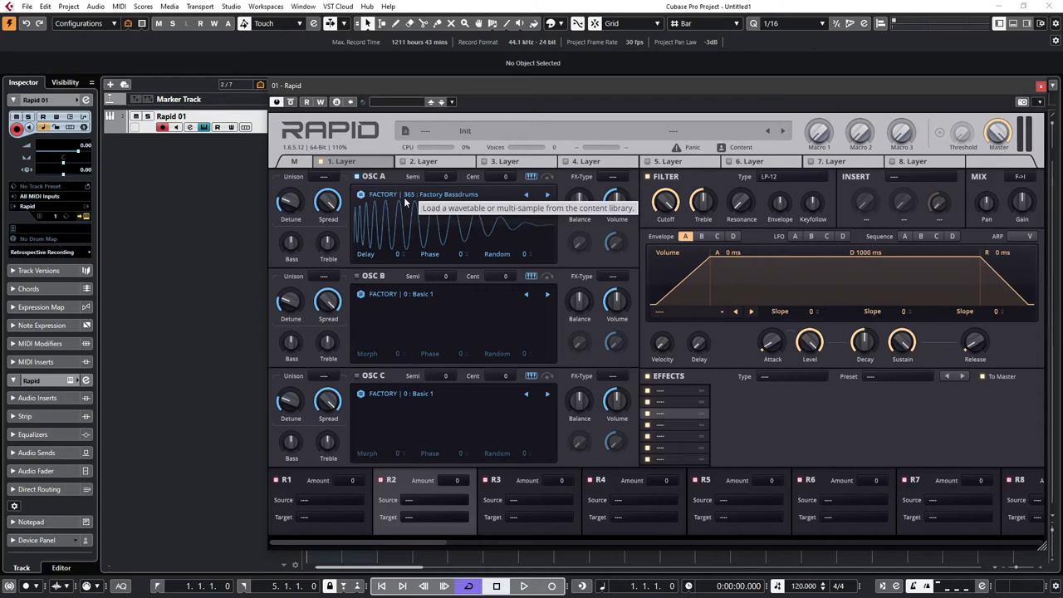
- Load 349 : FM Pluck 1 into oscillator A and show the FX-Type options
click(425, 194)
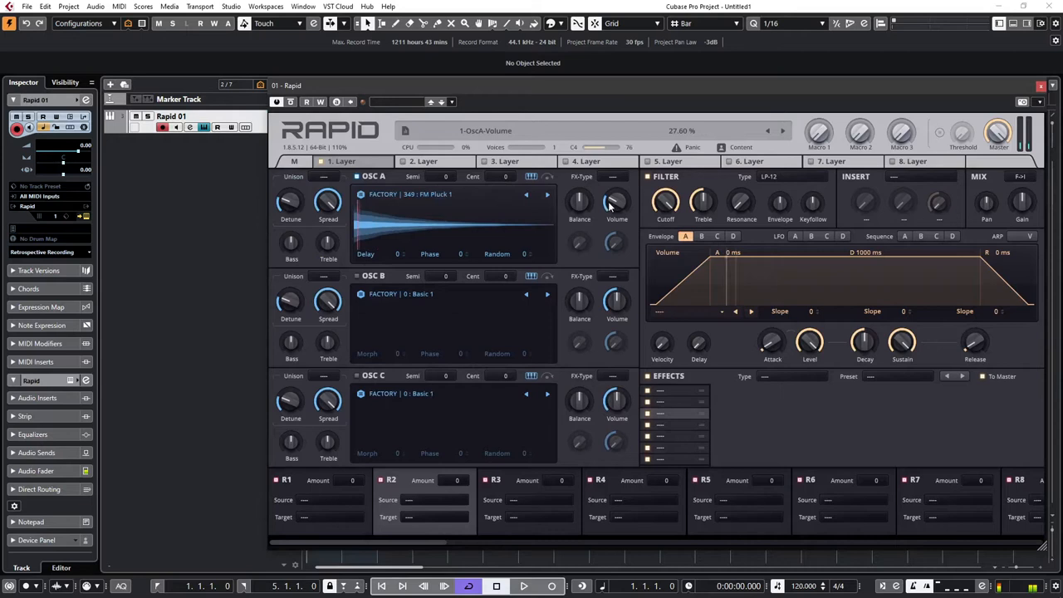
click(613, 176)
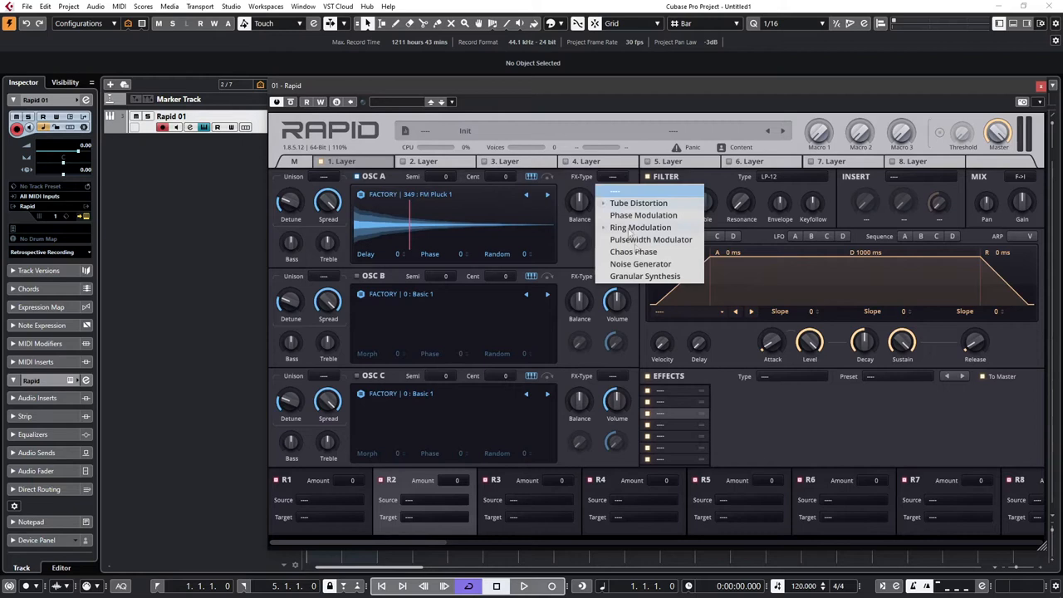
- Set oscillator A's FX-Type to Granular Synthesis, giving 18 grains
click(645, 275)
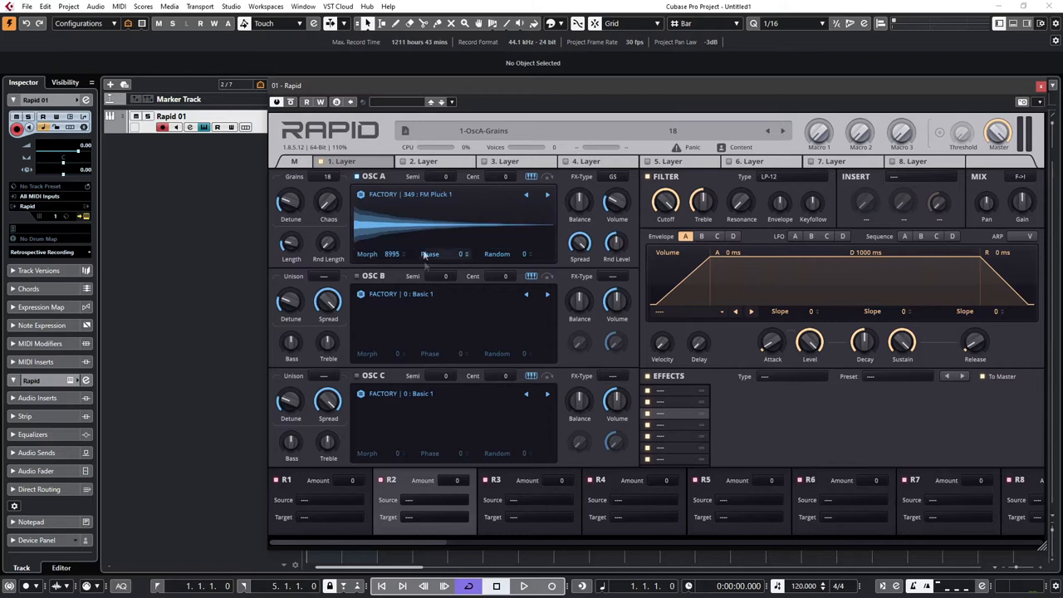
drag(391, 254, 407, 249)
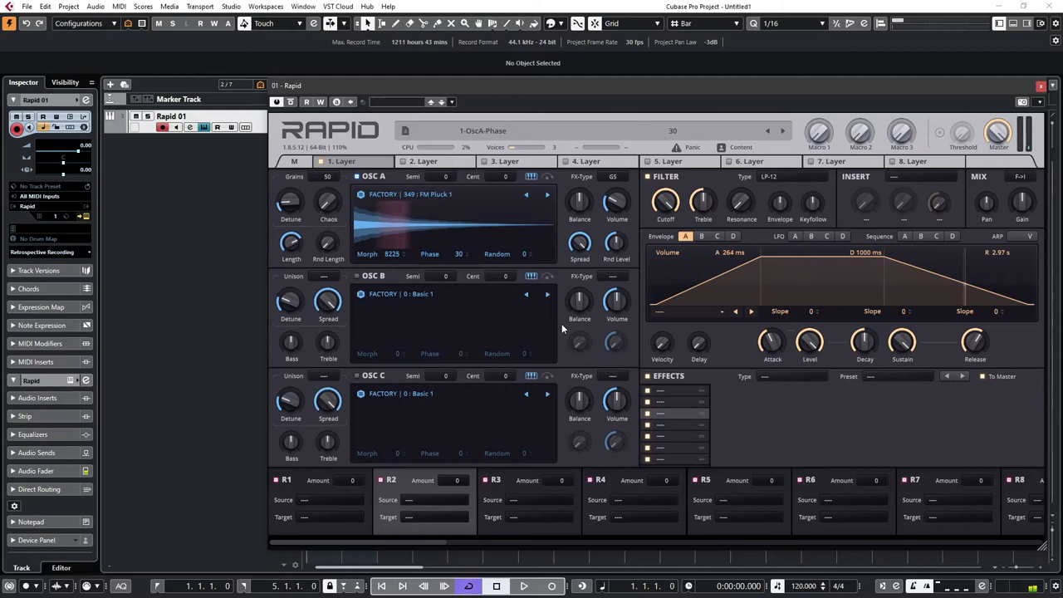
- Set oscillator A phase to 50, attack 311 ms, release 3.71 s, slope -19
click(519, 253)
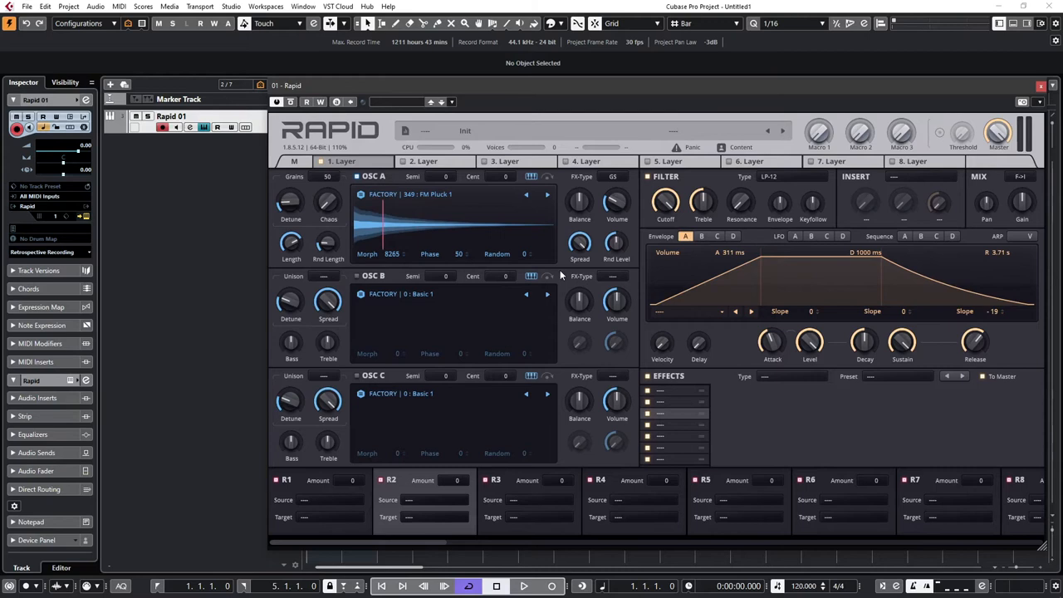
mouse_move(336, 261)
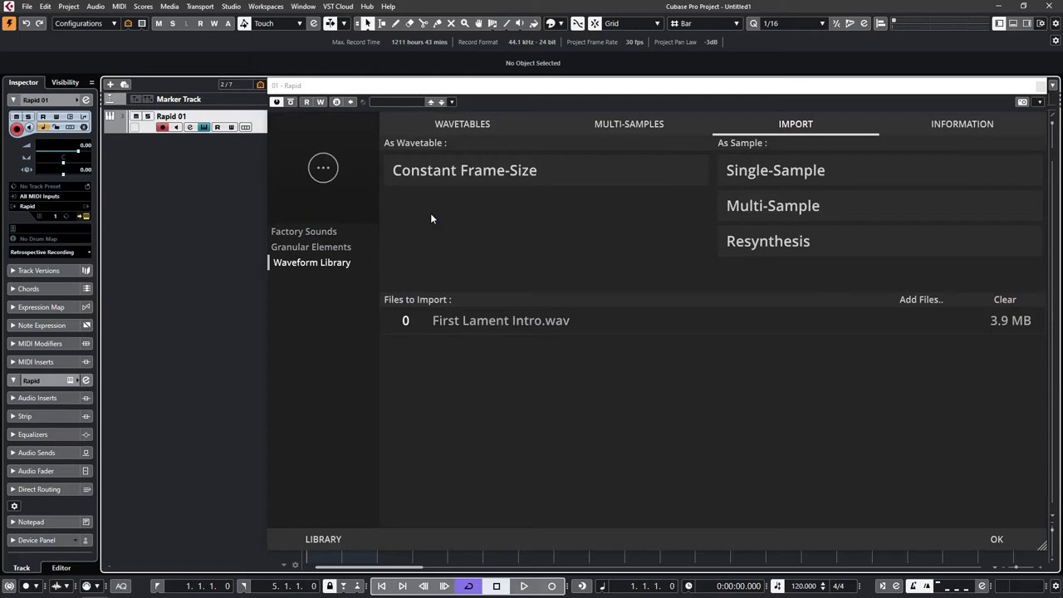
mouse_move(587, 287)
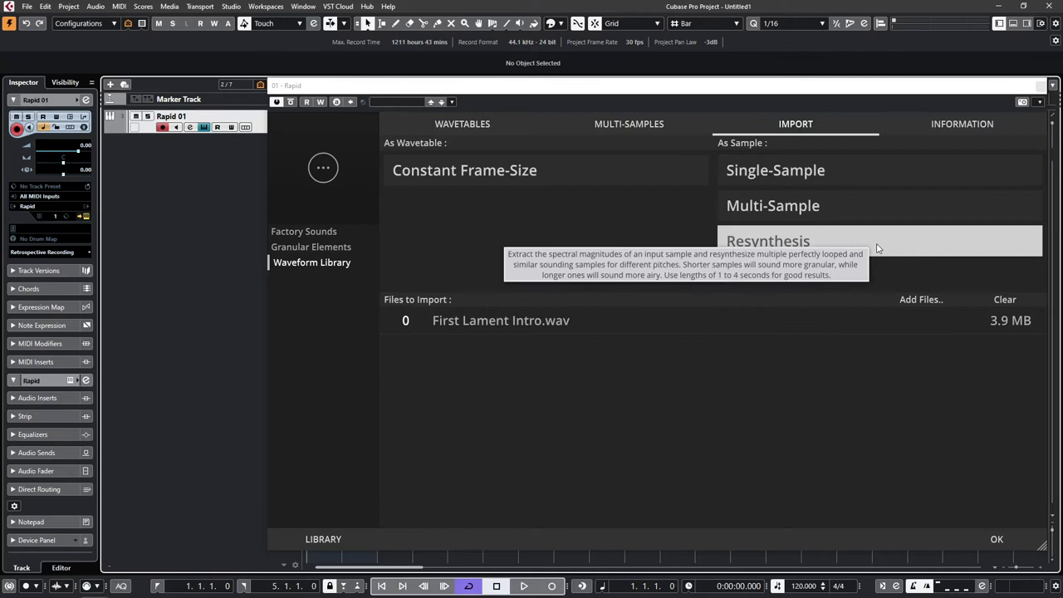
- Import First Lament Intro.wav into the waveform library using Resynthesis
click(775, 170)
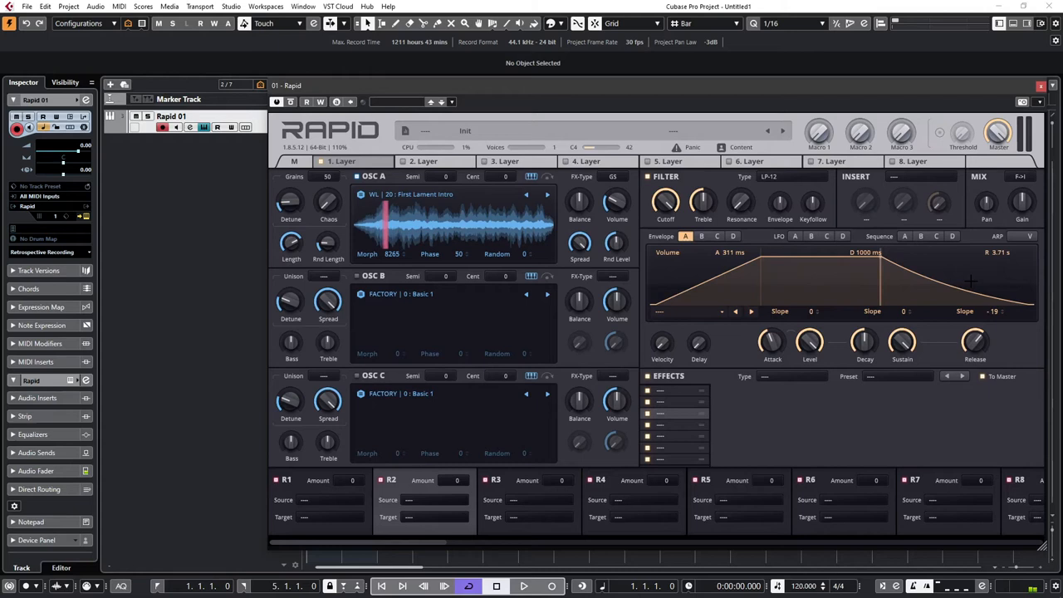
- Drag oscillator A's Phase up and down to shift grain position, reaching 78
drag(430, 253, 430, 245)
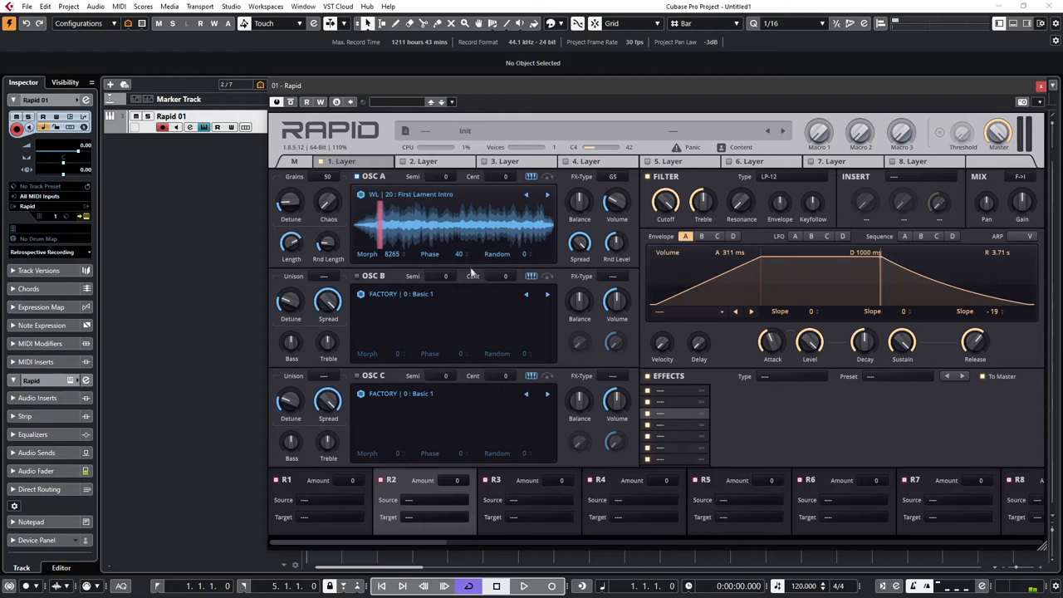
drag(448, 253, 465, 249)
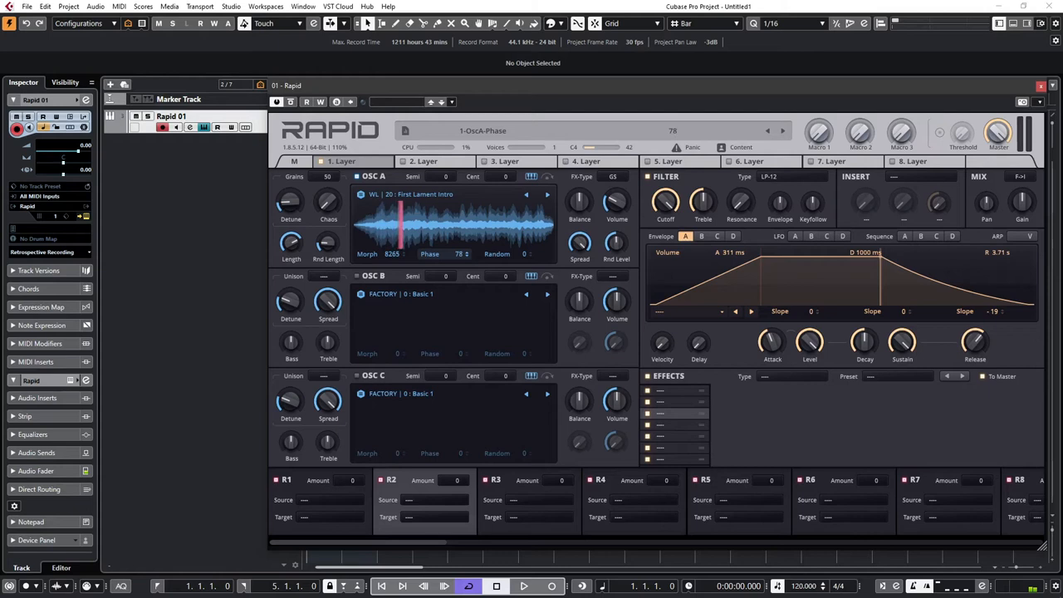
drag(452, 254, 452, 233)
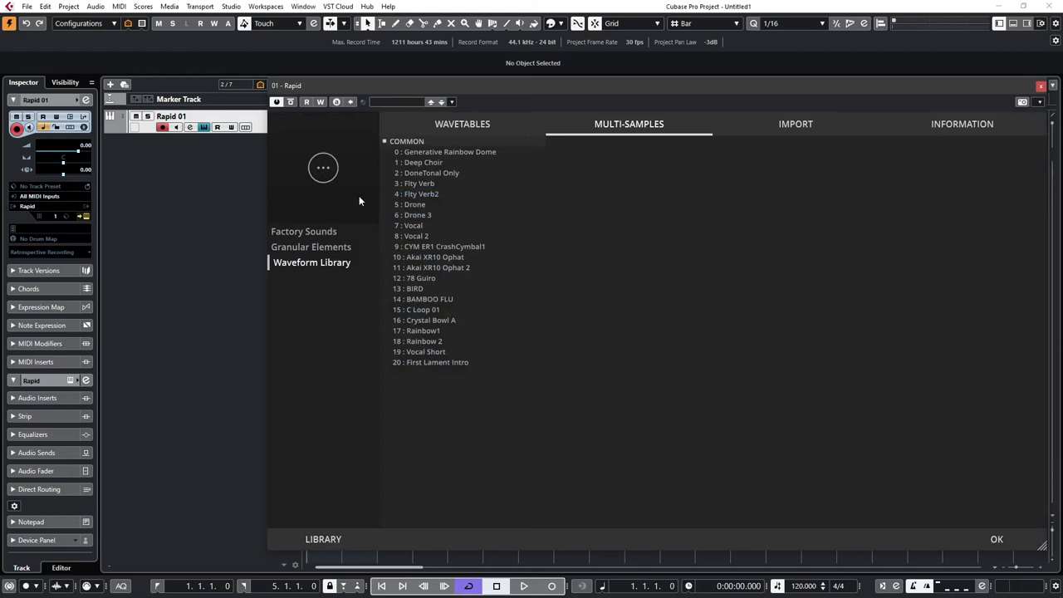
- Load 0 : Generative Rainbow Dome into oscillator A and drag Phase to 142
click(996, 539)
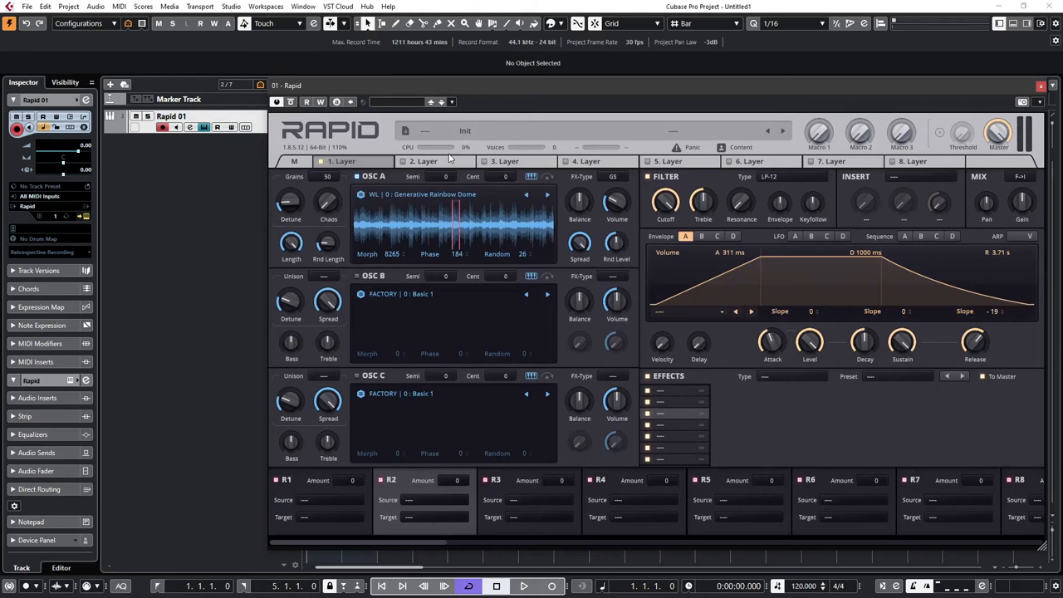
mouse_move(419, 280)
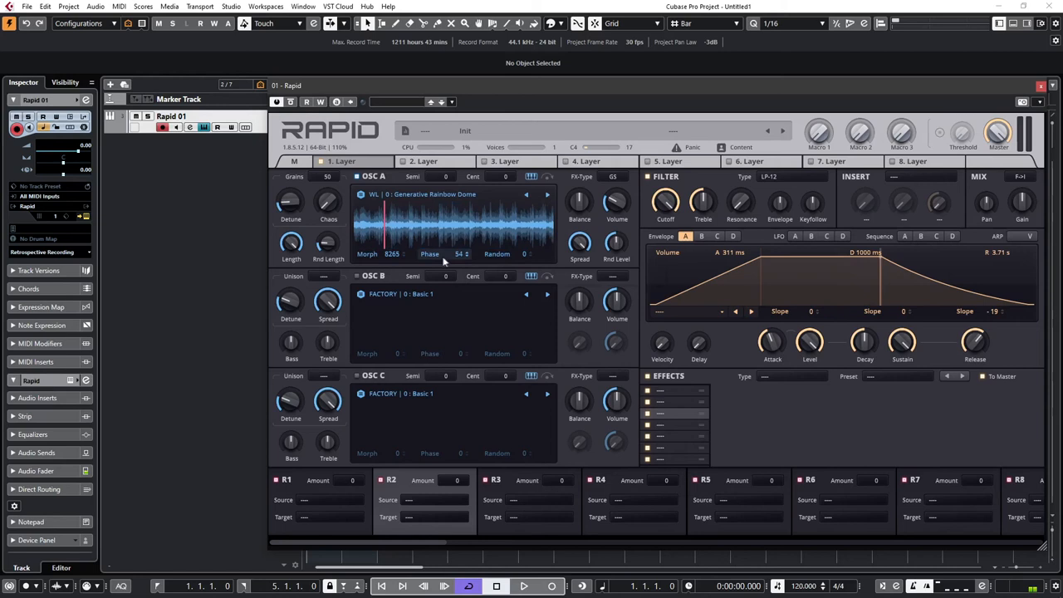
drag(459, 253, 459, 232)
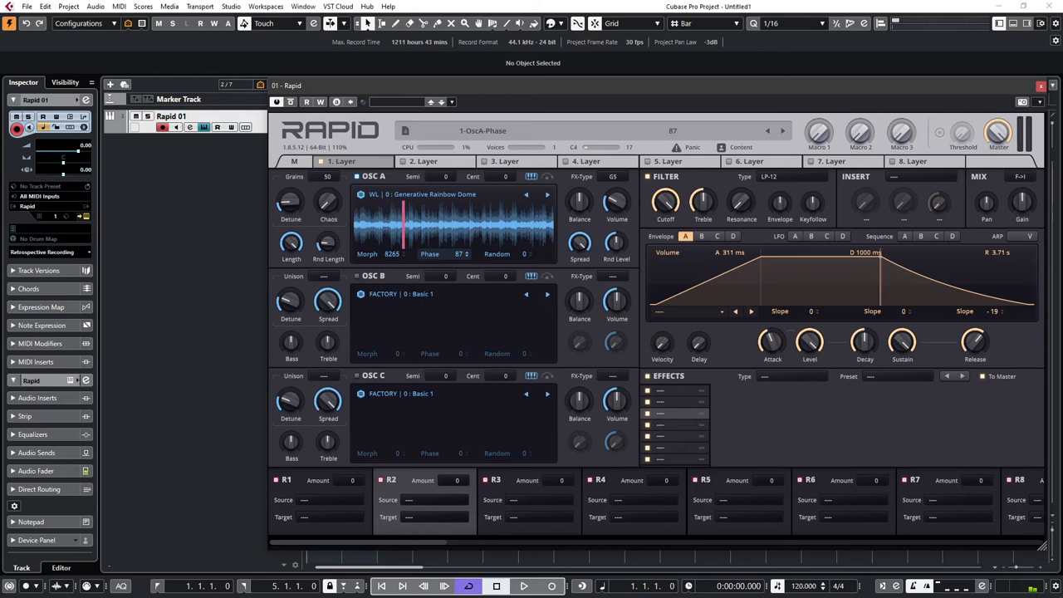
drag(453, 254, 452, 266)
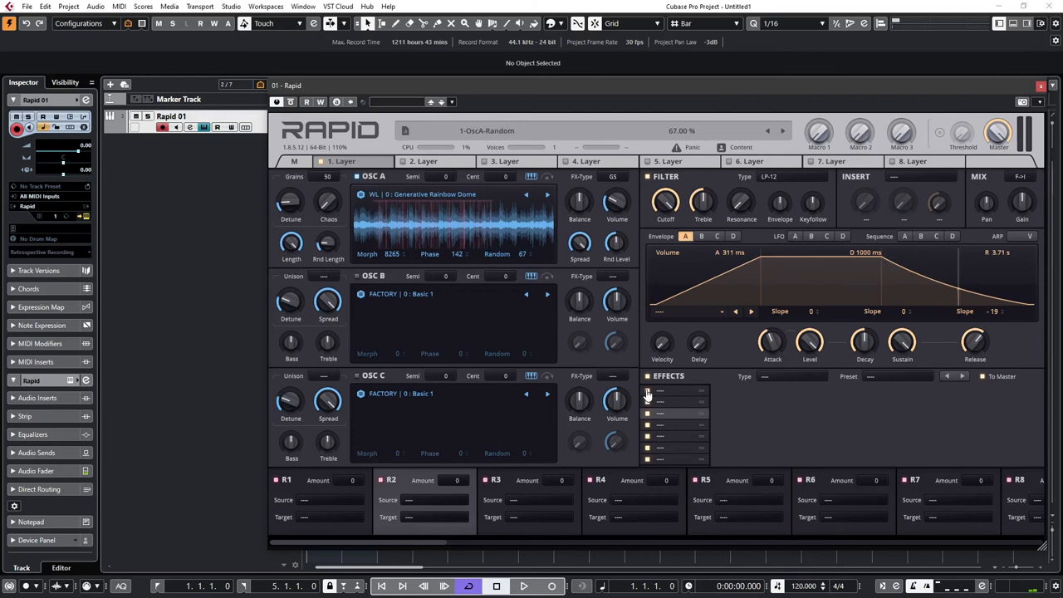
- Add a Reverb effect with the Space Perfect preset to an empty effects slot
click(789, 376)
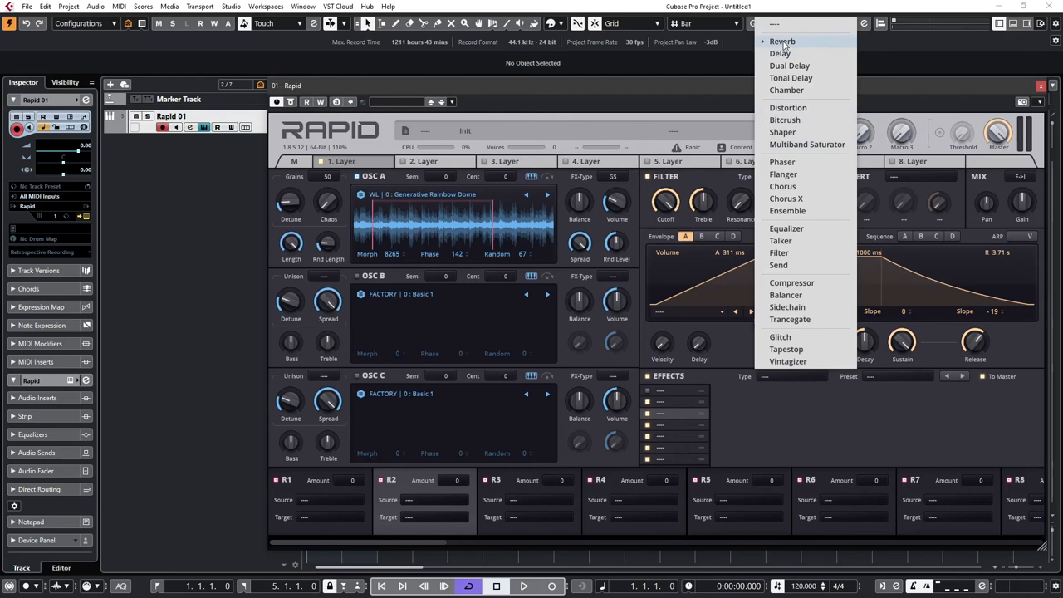
click(781, 41)
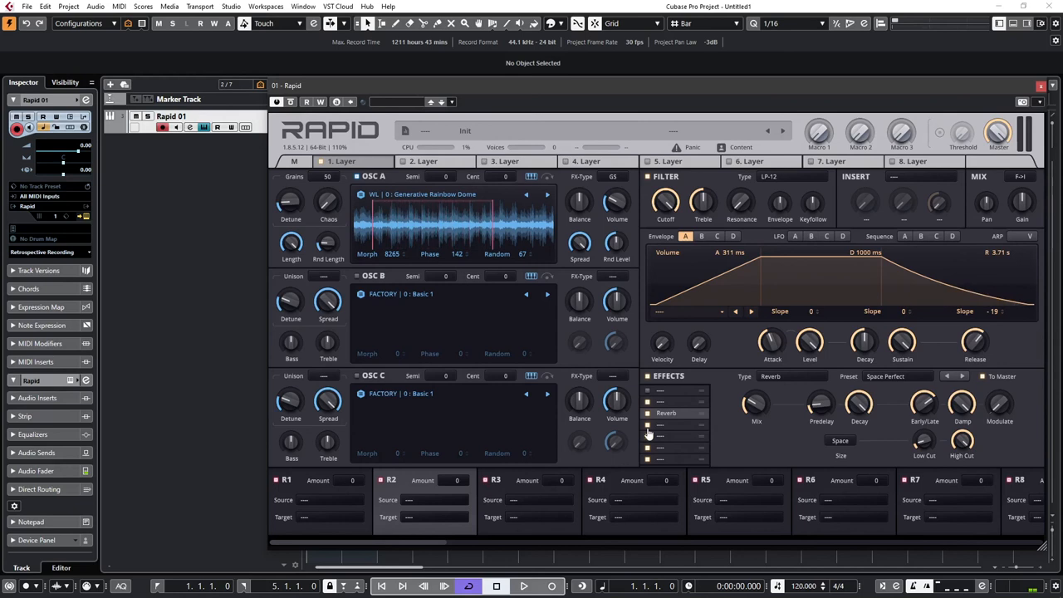
mouse_move(648, 420)
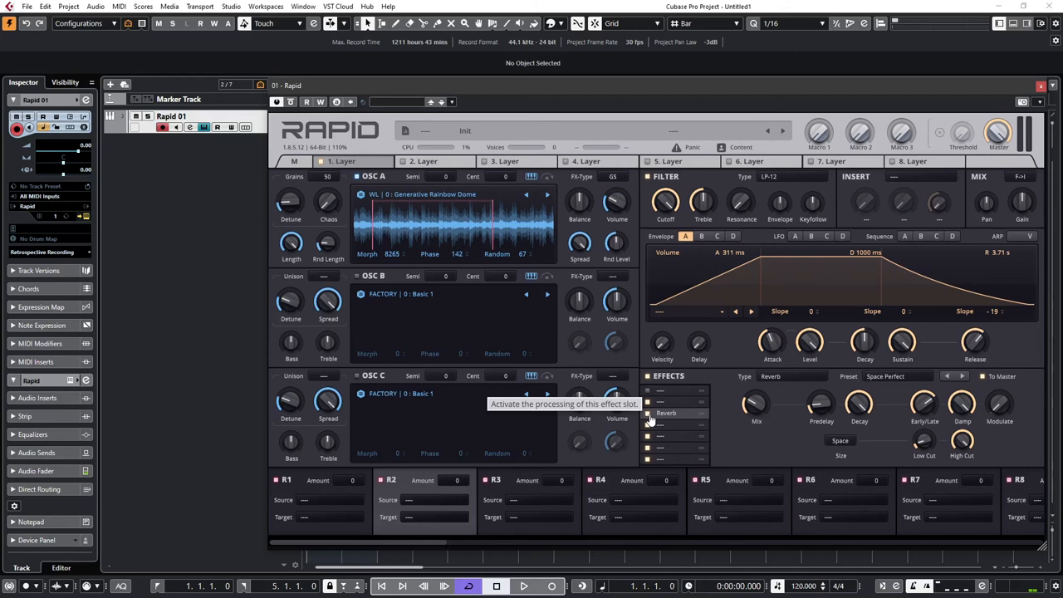